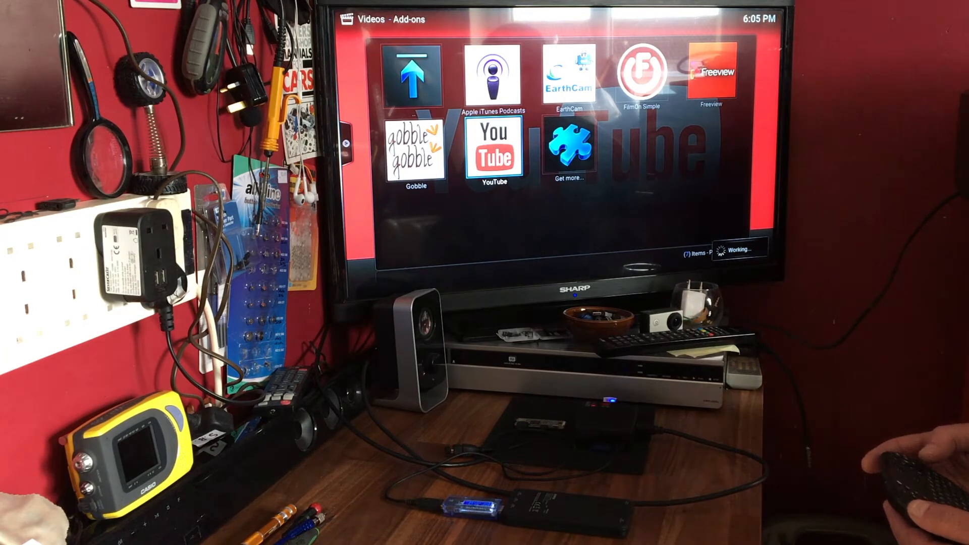
Step: Open the YouTube add-on from the Videos add-ons list
left_click(494, 148)
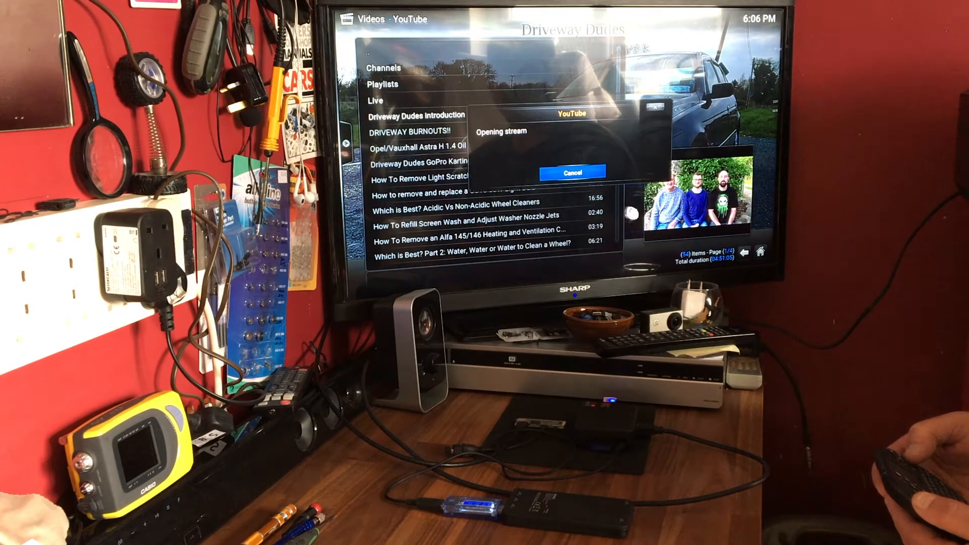
left_click(571, 172)
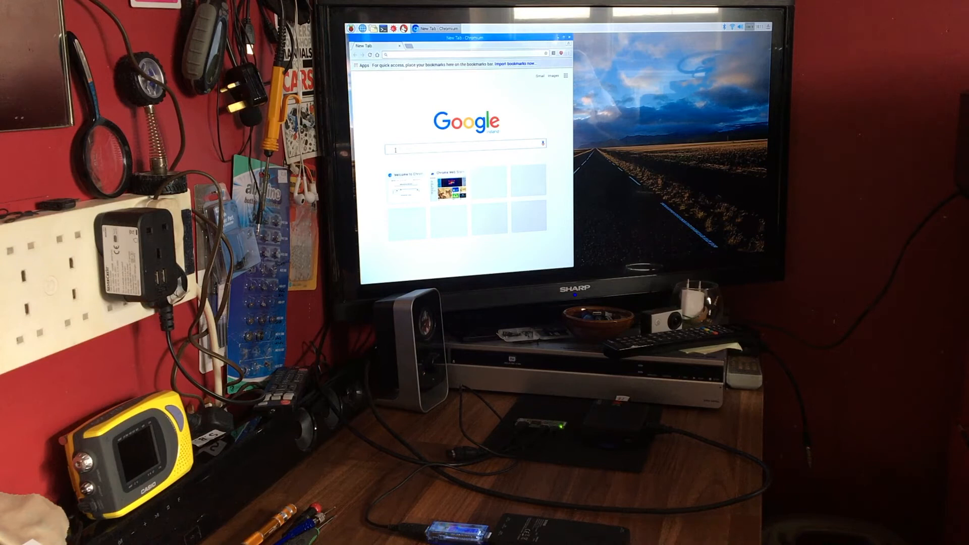
Step: Search Google for "raspberry" in Chromium
type("raspberry")
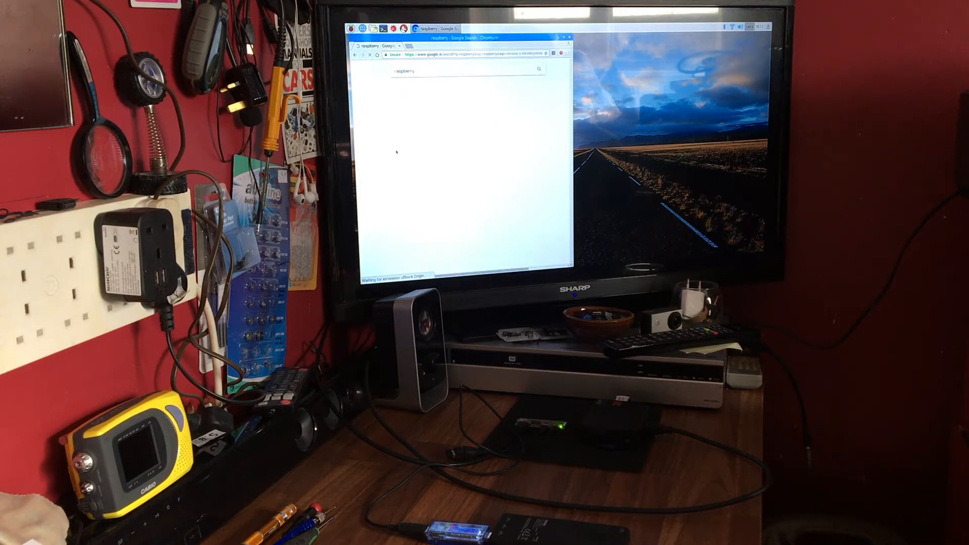
key("Return")
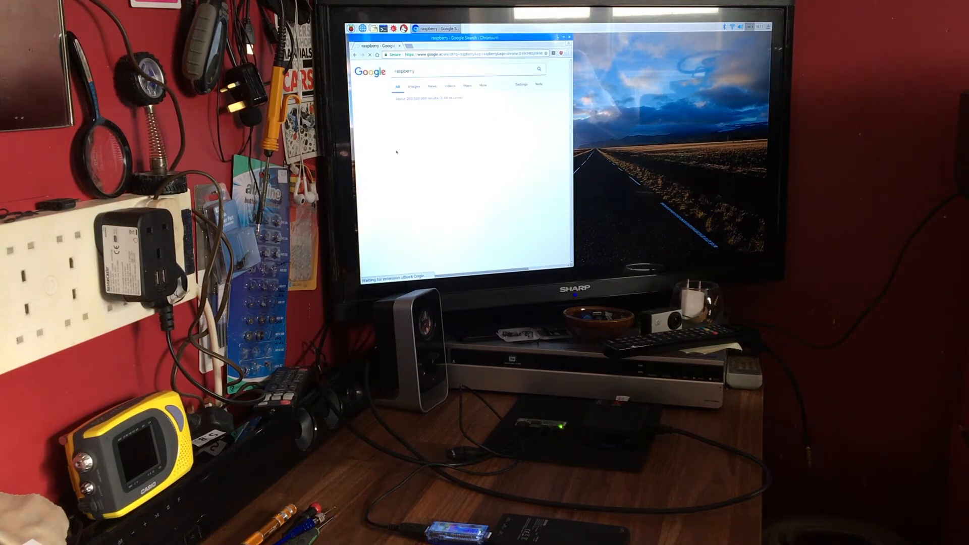